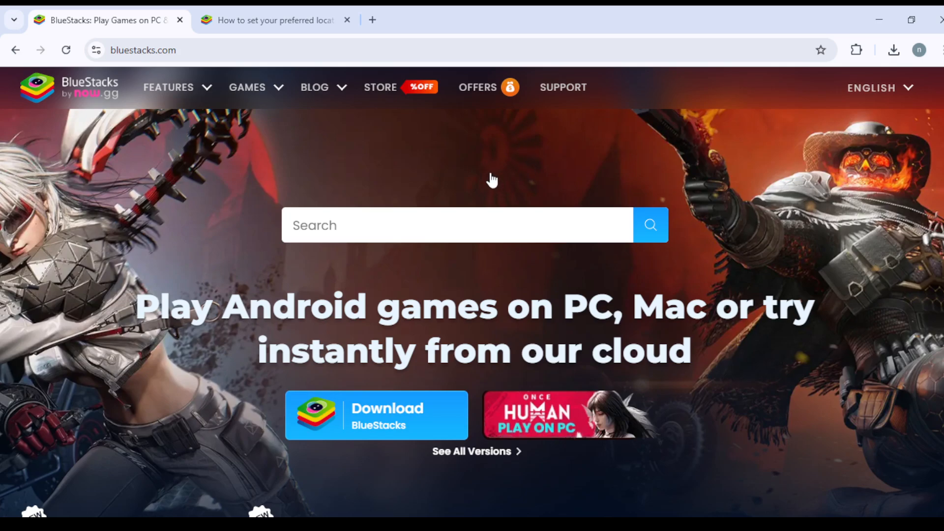
pyautogui.moveTo(488, 183)
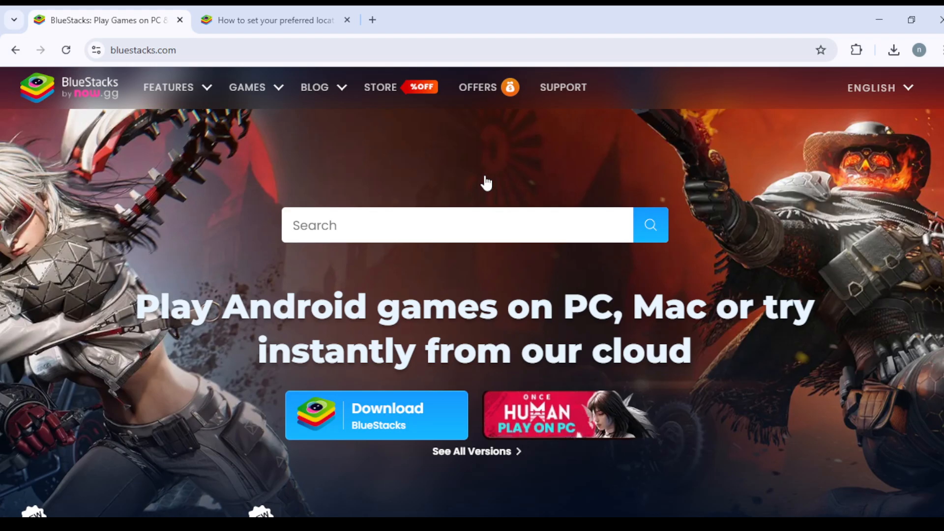
pyautogui.moveTo(487, 503)
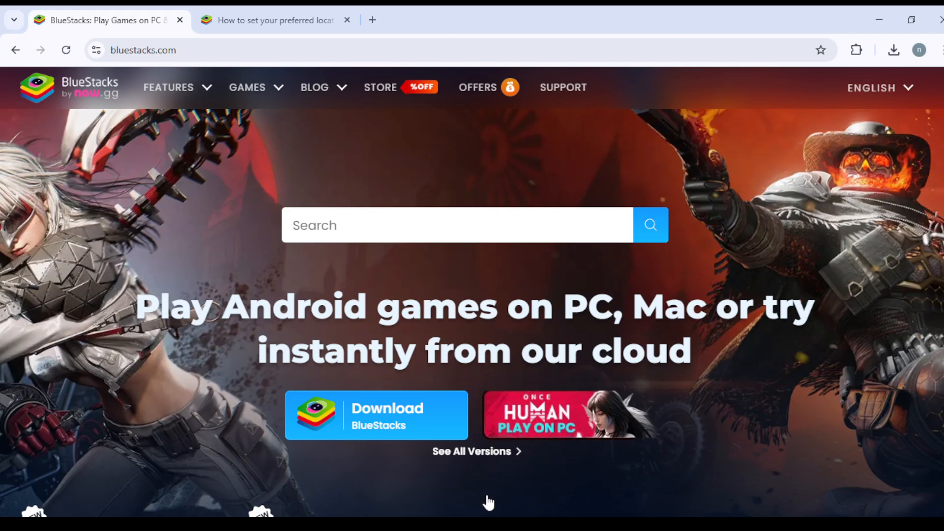
pyautogui.moveTo(468, 301)
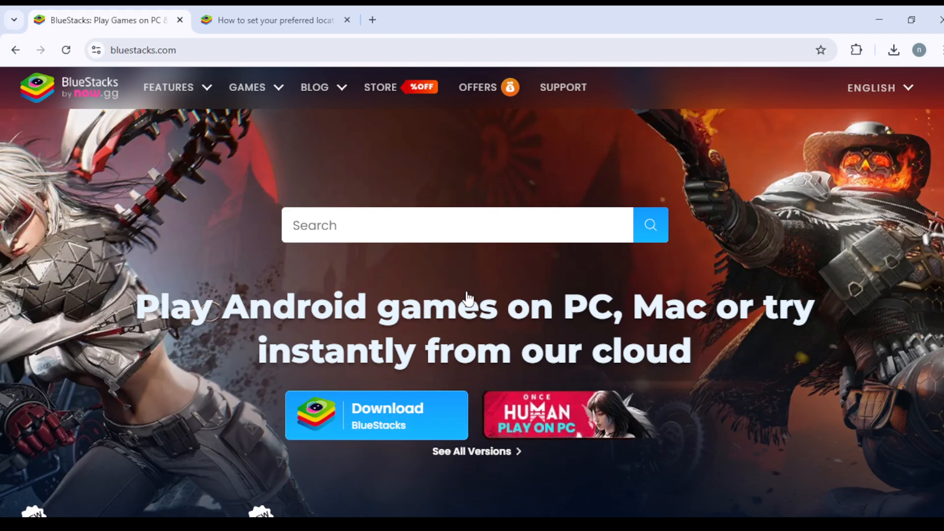
# Step: Switch to the 'How to set your preferred location' help article
pyautogui.scroll(-3)
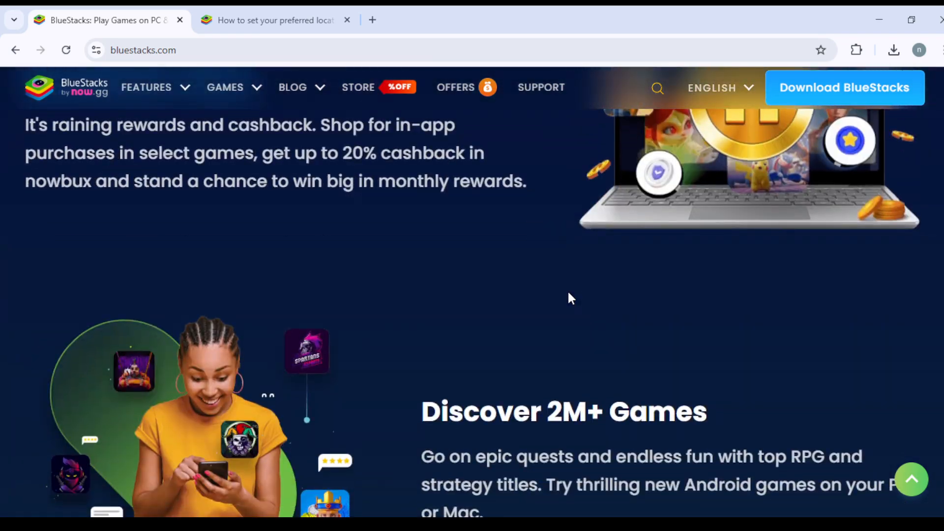
pyautogui.scroll(-3)
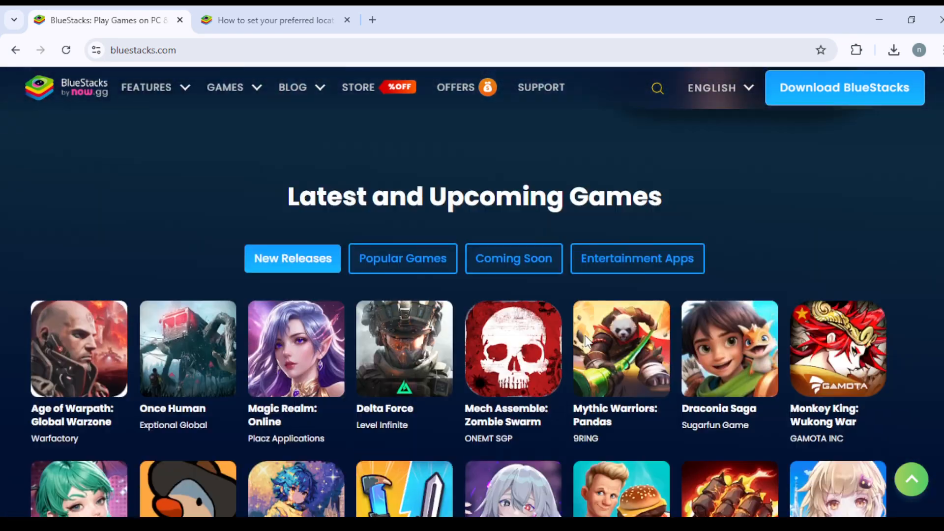
pyautogui.scroll(3)
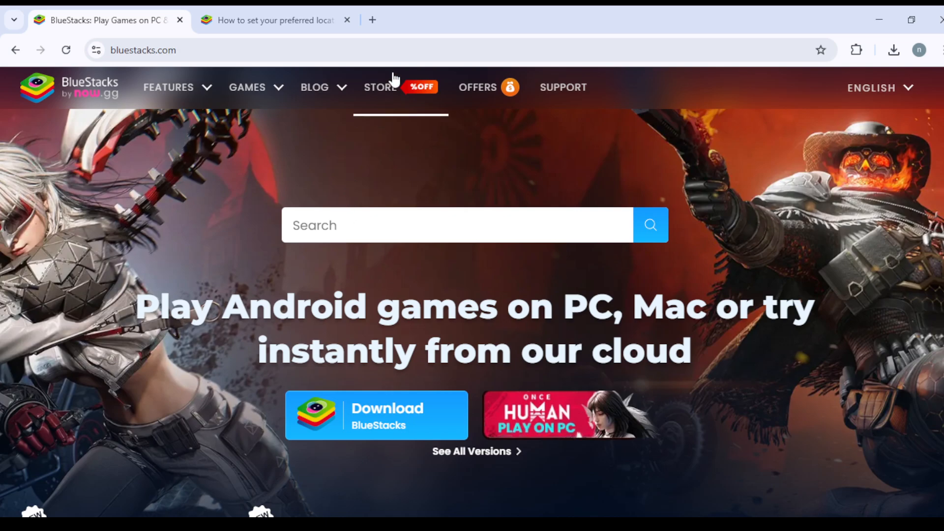
pyautogui.click(275, 20)
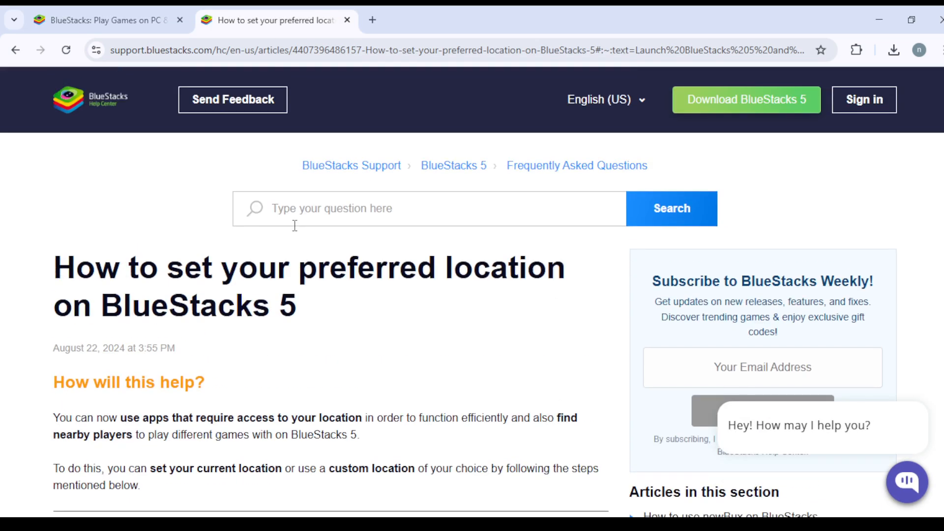
# Step: Read down the article to step 2 showing the default London map
pyautogui.scroll(-3)
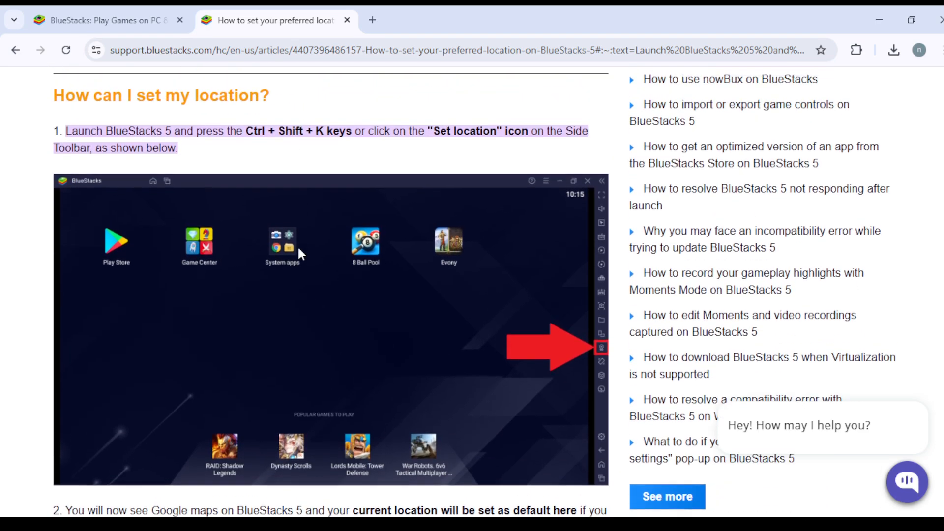
pyautogui.scroll(3)
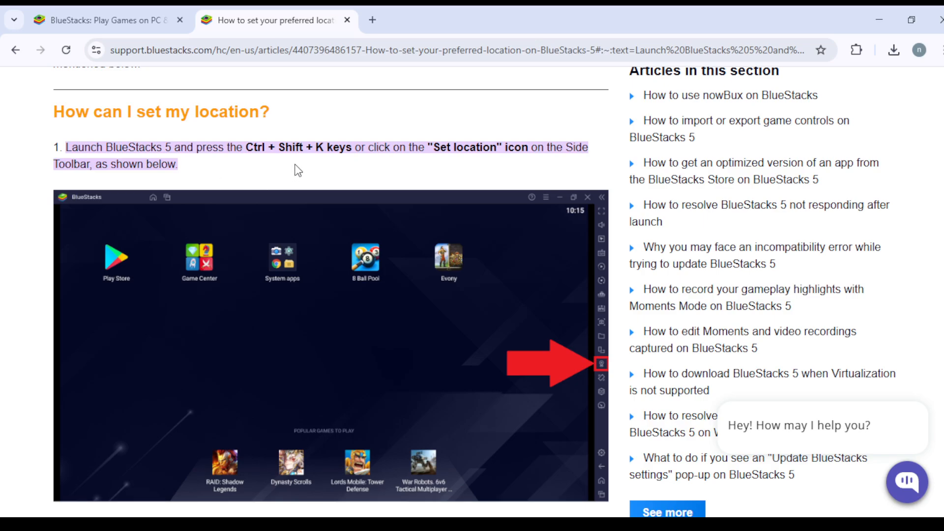
pyautogui.moveTo(468, 165)
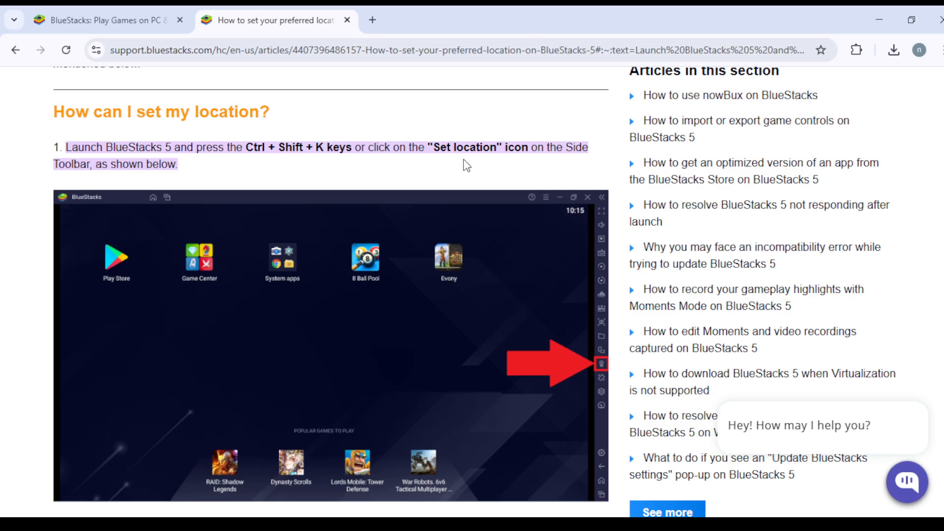
pyautogui.moveTo(476, 308)
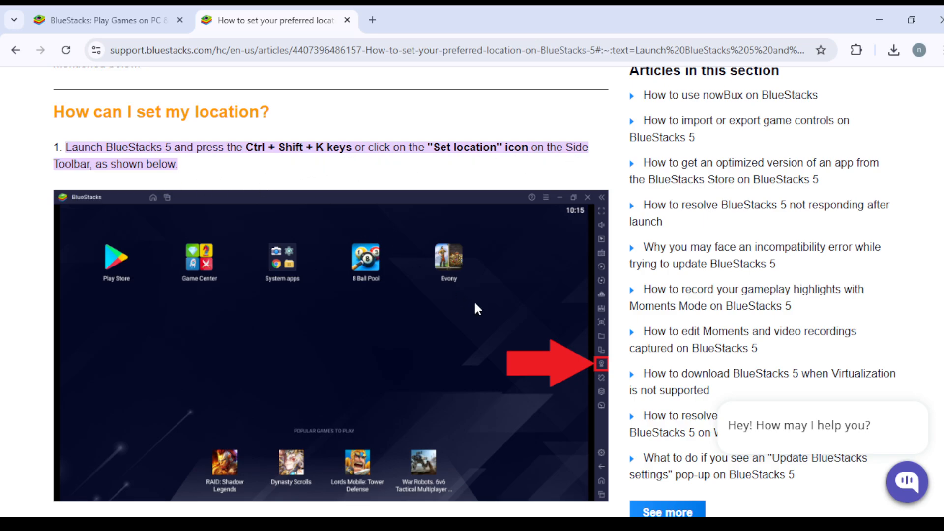
pyautogui.scroll(-3)
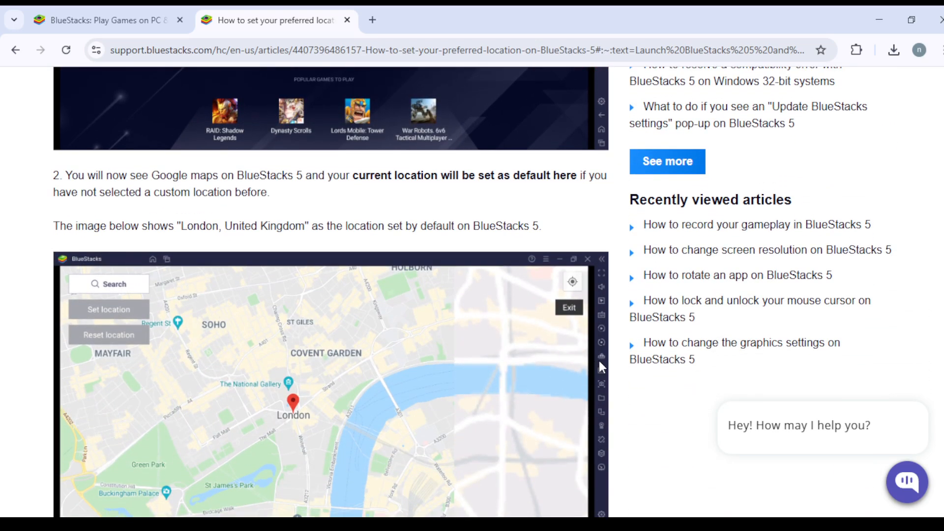
pyautogui.moveTo(496, 253)
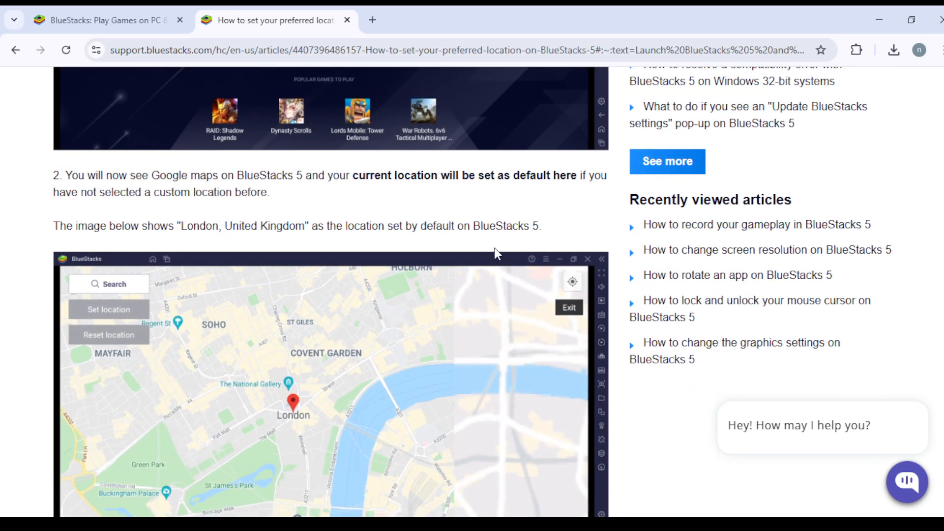
pyautogui.moveTo(511, 258)
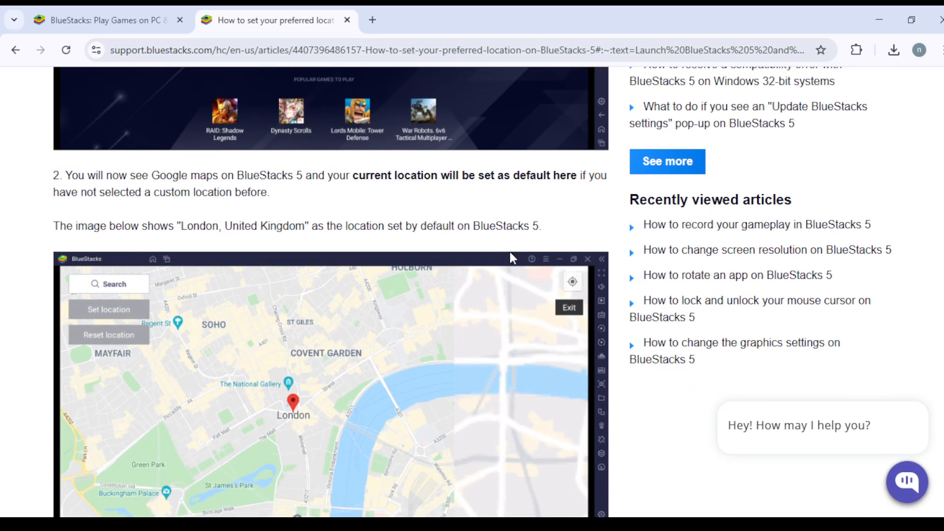
pyautogui.scroll(-3)
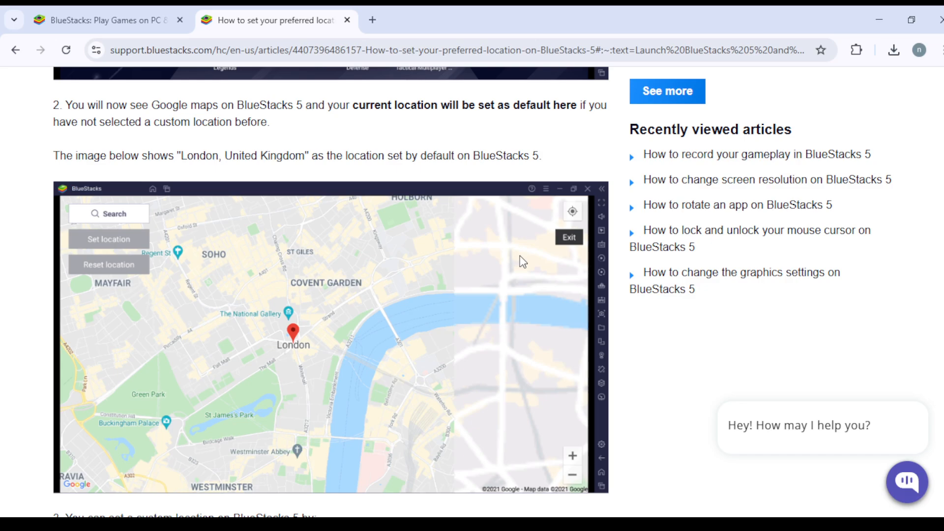
pyautogui.moveTo(518, 257)
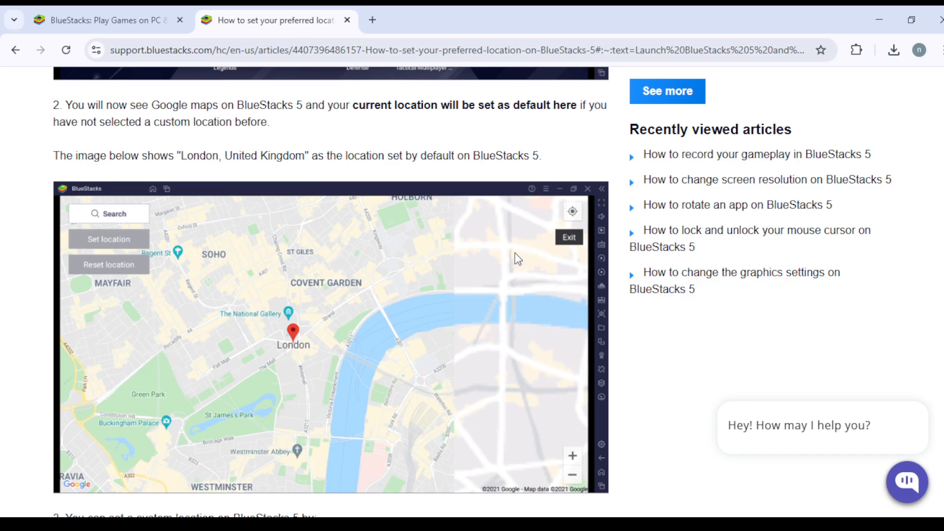
pyautogui.moveTo(516, 265)
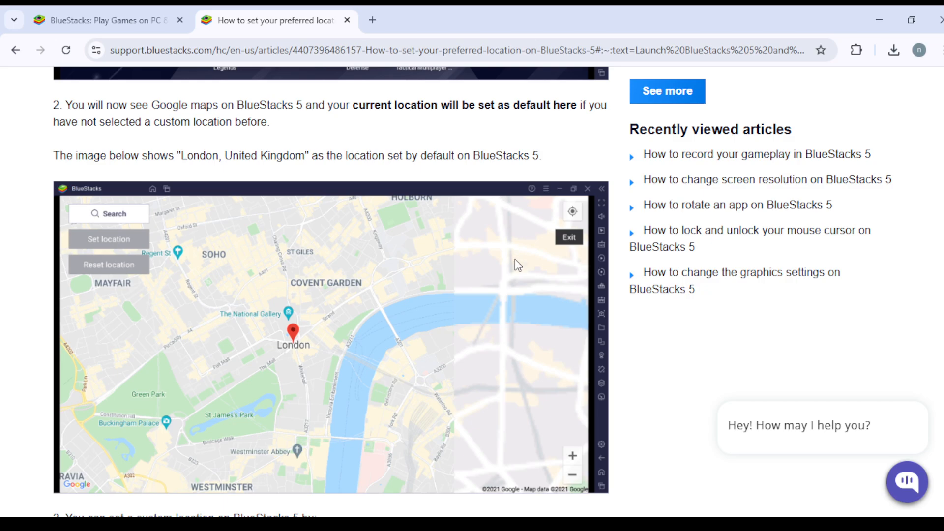
# Step: Read through the Bellevue address-search steps to step 4, 'click on the Set location button'
pyautogui.scroll(-3)
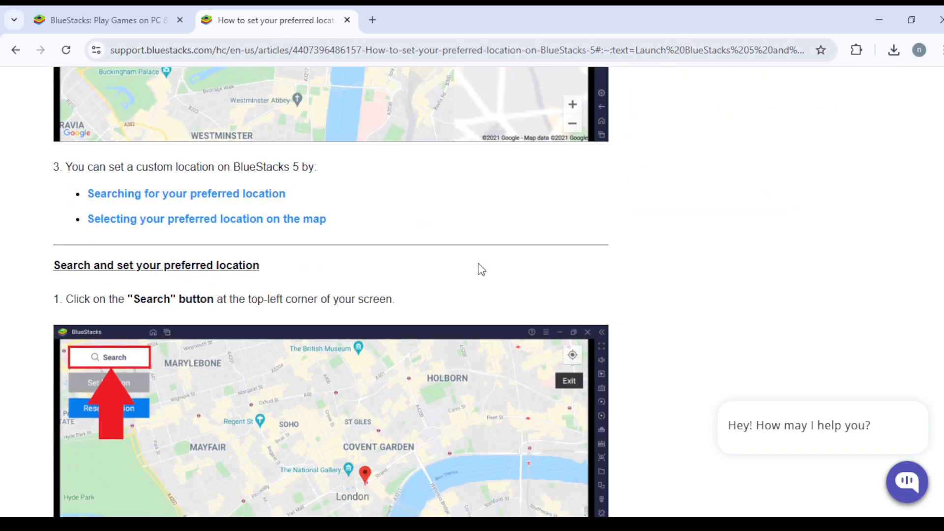
pyautogui.moveTo(476, 266)
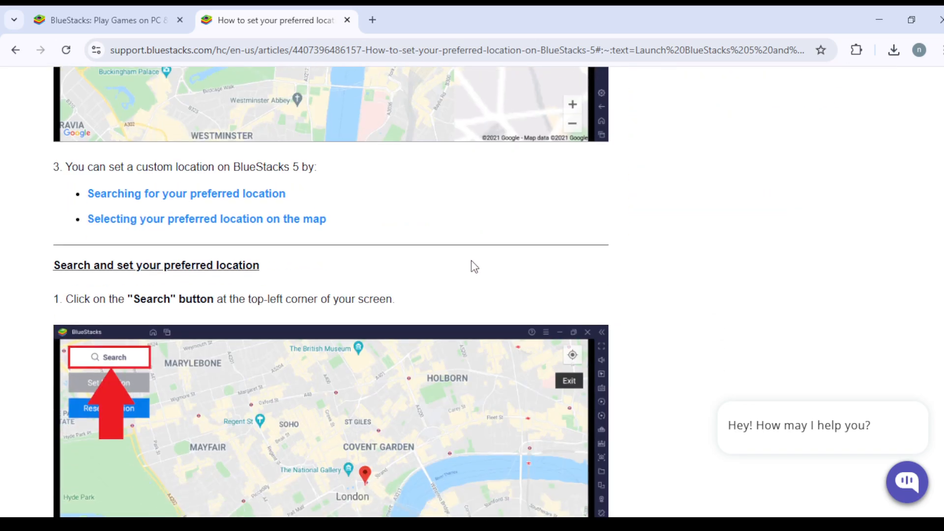
pyautogui.moveTo(149, 182)
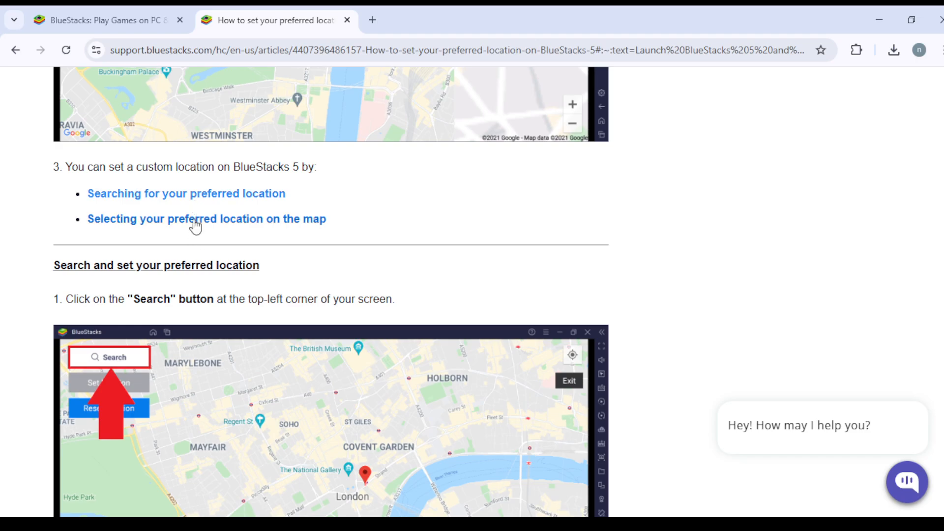
pyautogui.moveTo(212, 336)
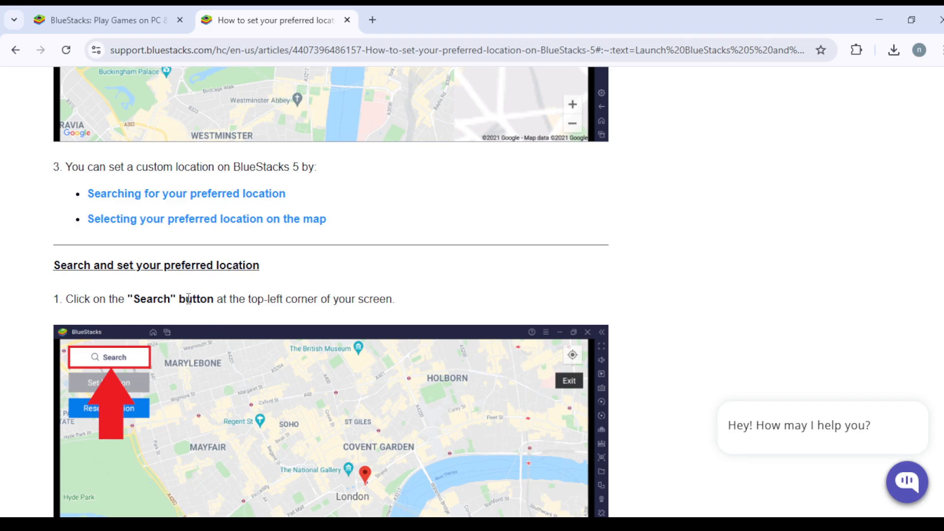
pyautogui.moveTo(406, 291)
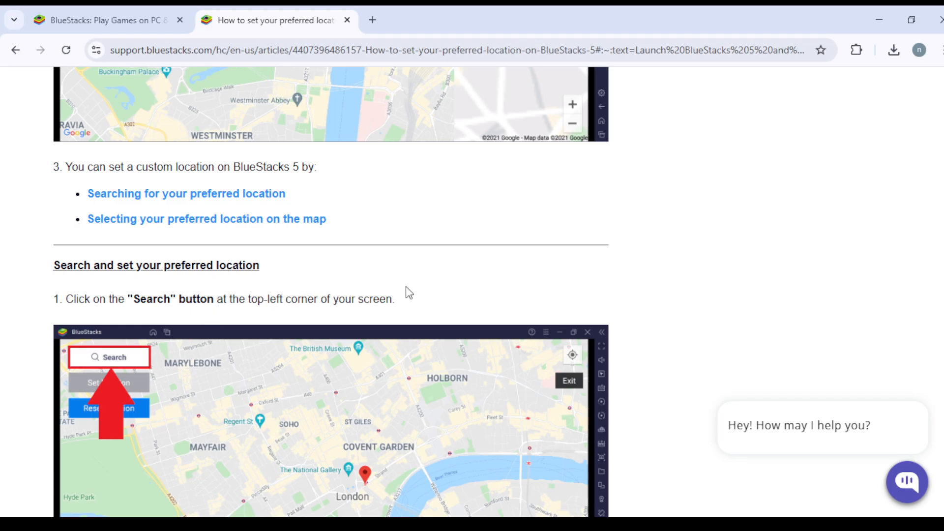
pyautogui.scroll(-3)
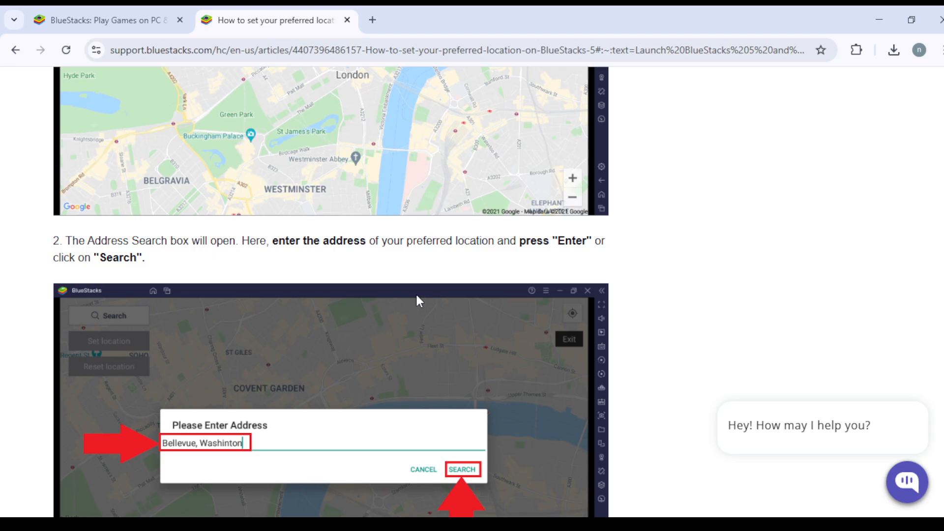
pyautogui.moveTo(423, 272)
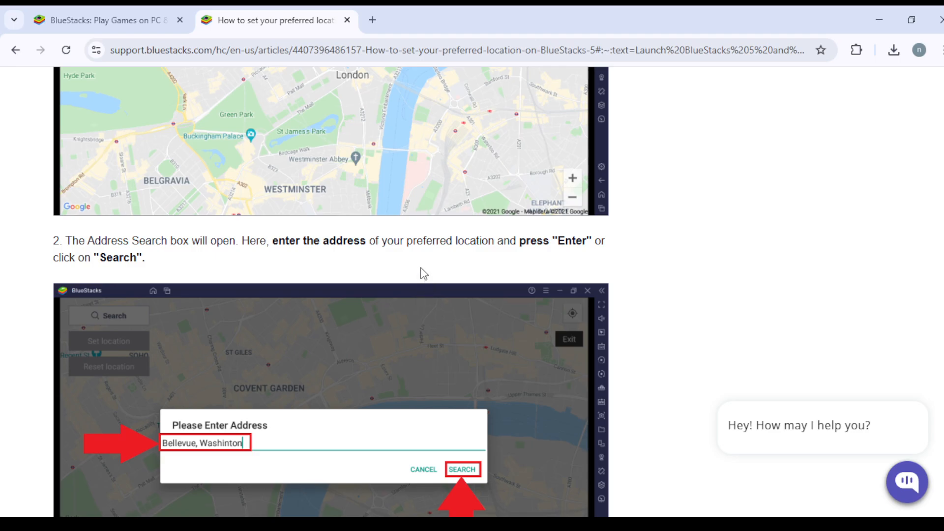
pyautogui.moveTo(465, 267)
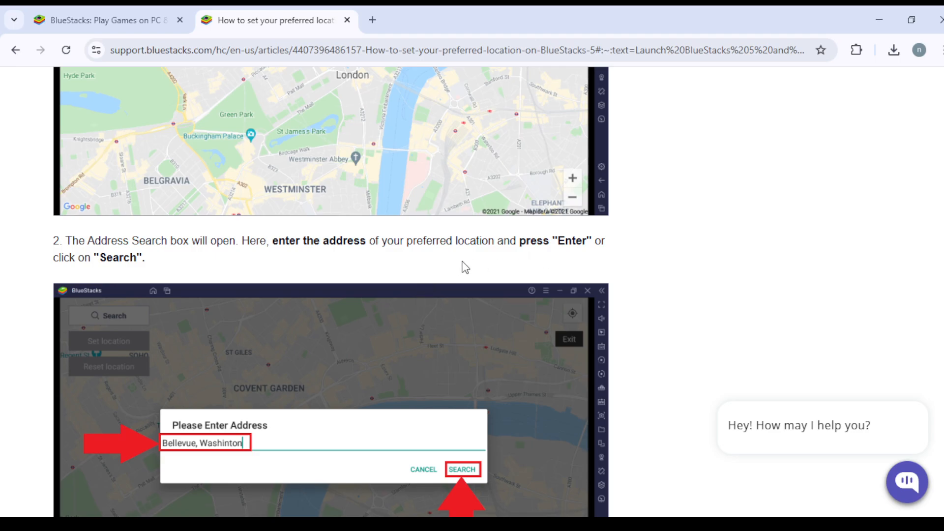
pyautogui.scroll(-3)
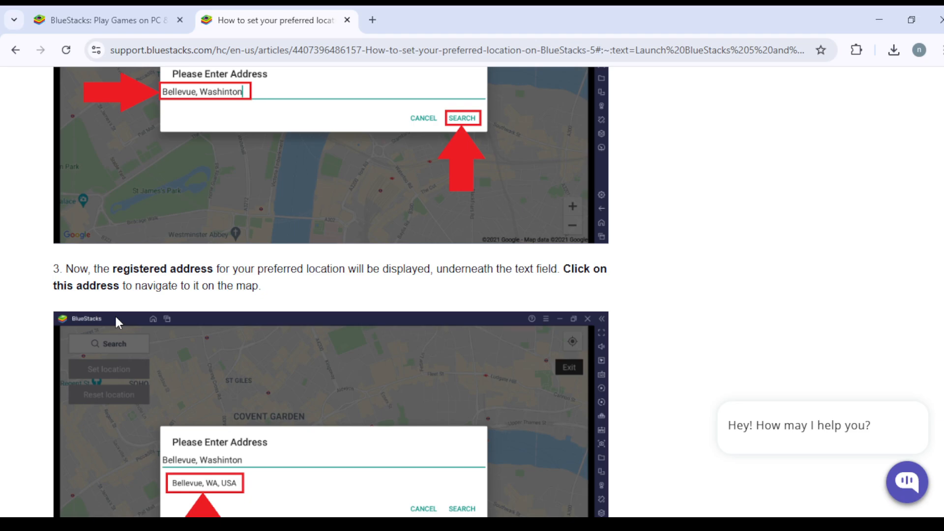
pyautogui.scroll(-3)
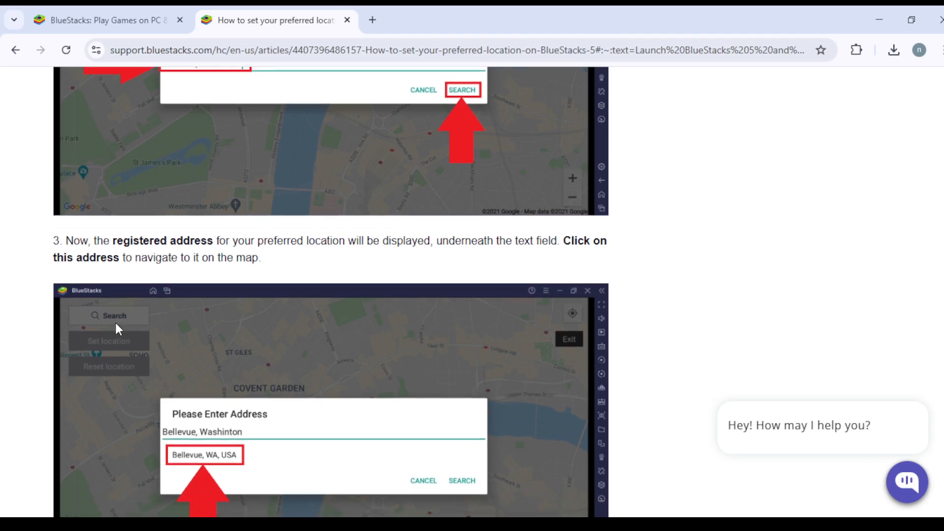
pyautogui.scroll(-3)
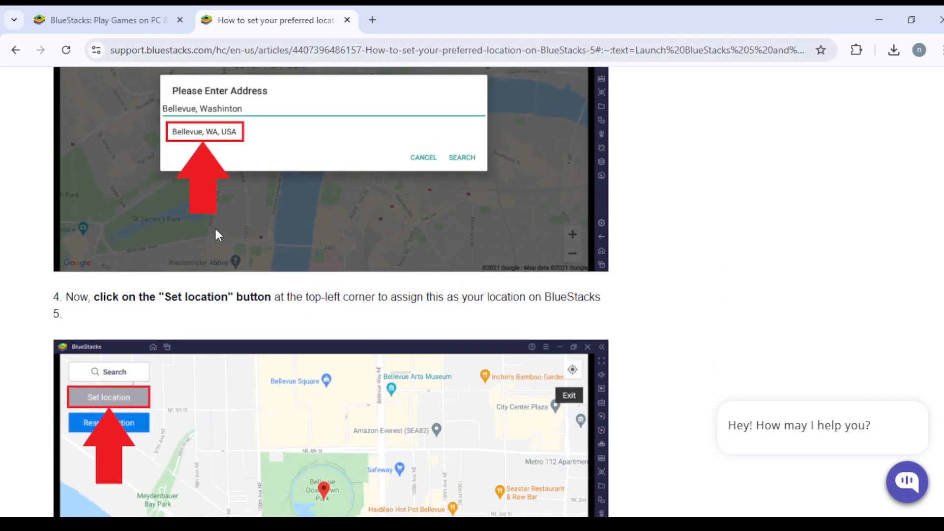
pyautogui.moveTo(215, 243)
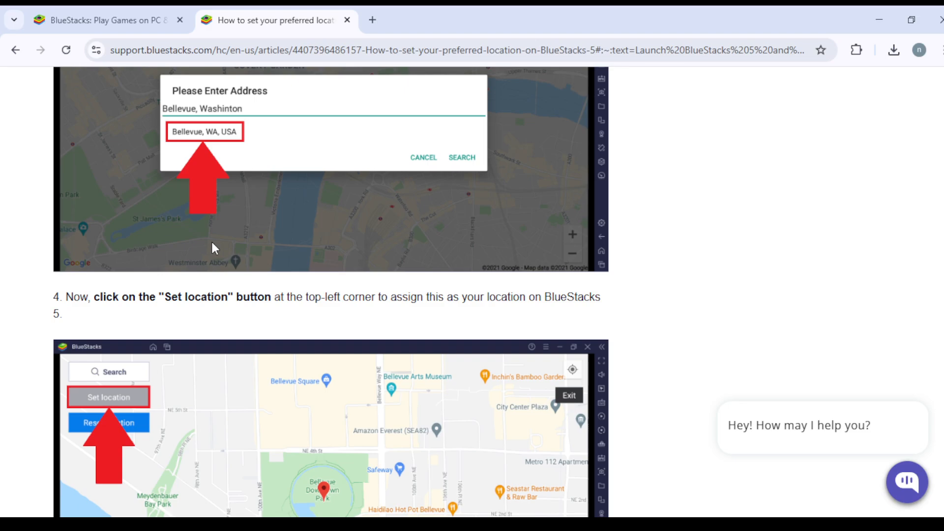
# Step: Scroll past the Reset location screenshot to the 'Select your preferred location on the map' heading
pyautogui.scroll(-3)
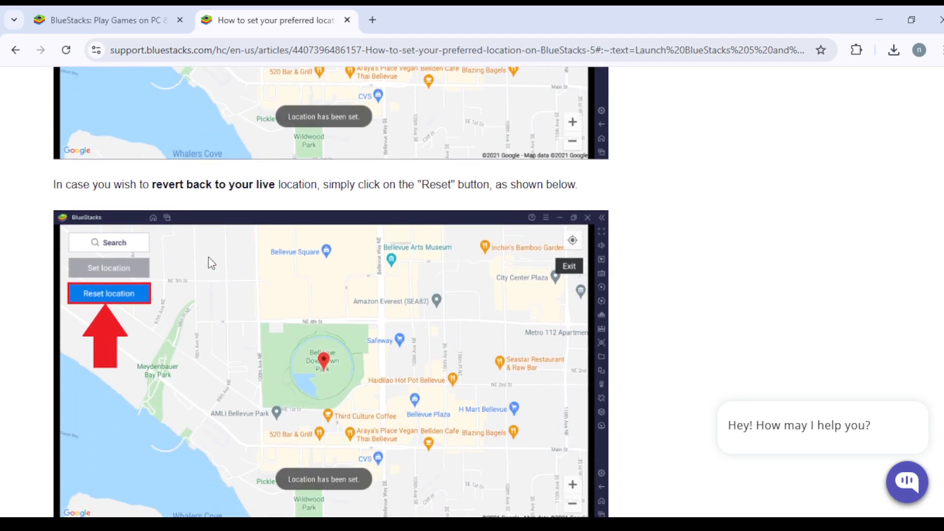
pyautogui.moveTo(226, 259)
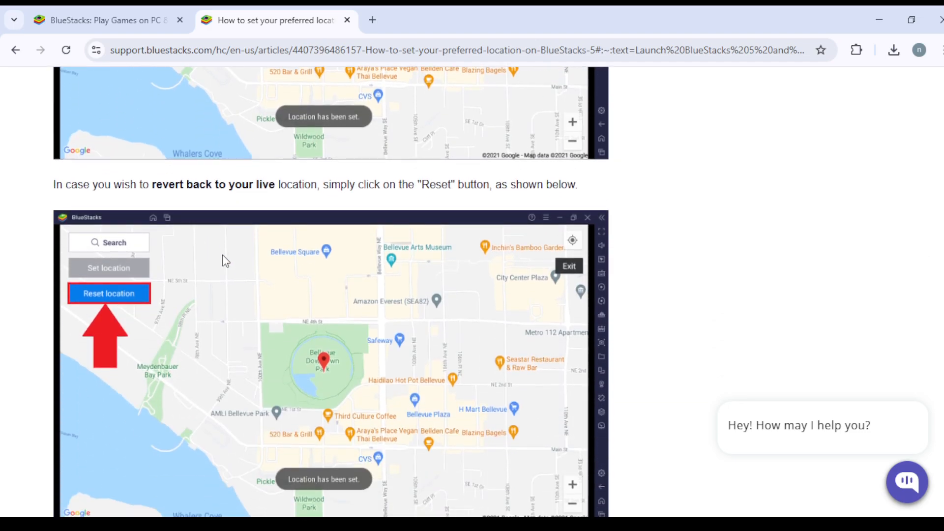
pyautogui.moveTo(358, 230)
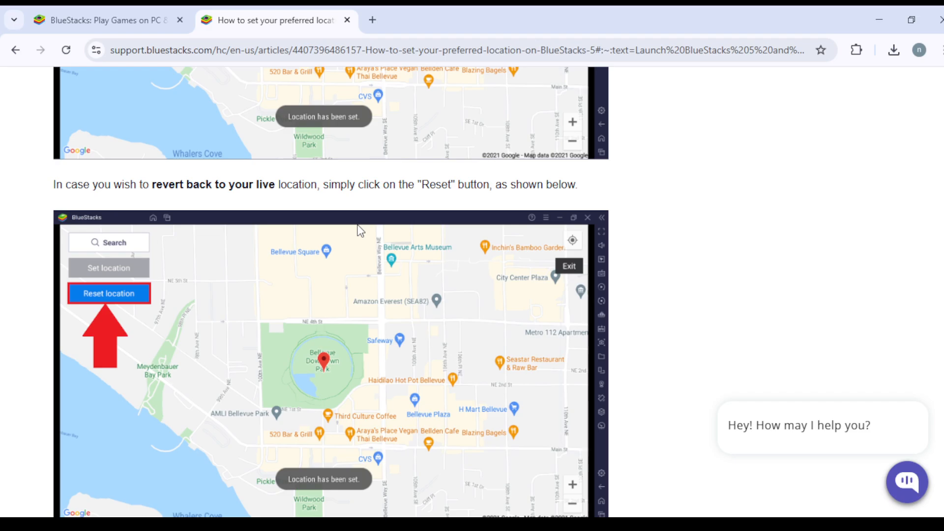
pyautogui.moveTo(522, 213)
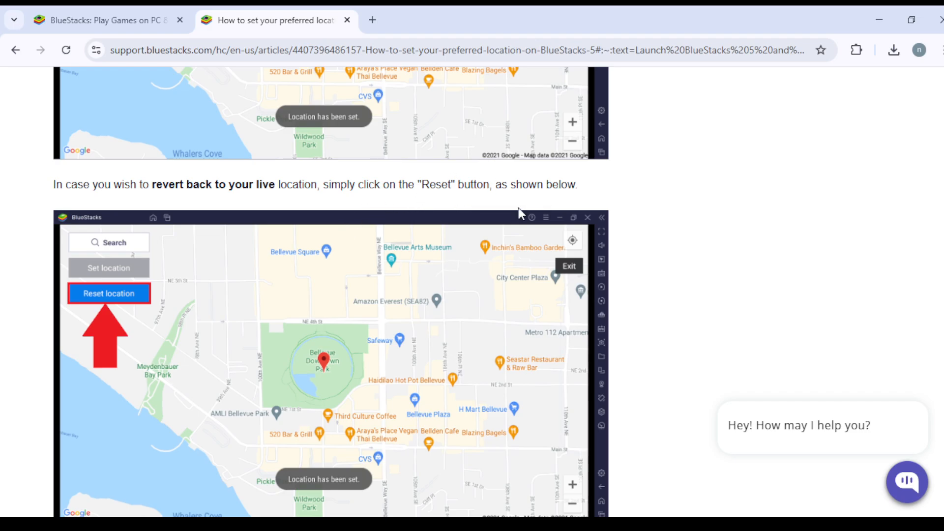
pyautogui.scroll(-3)
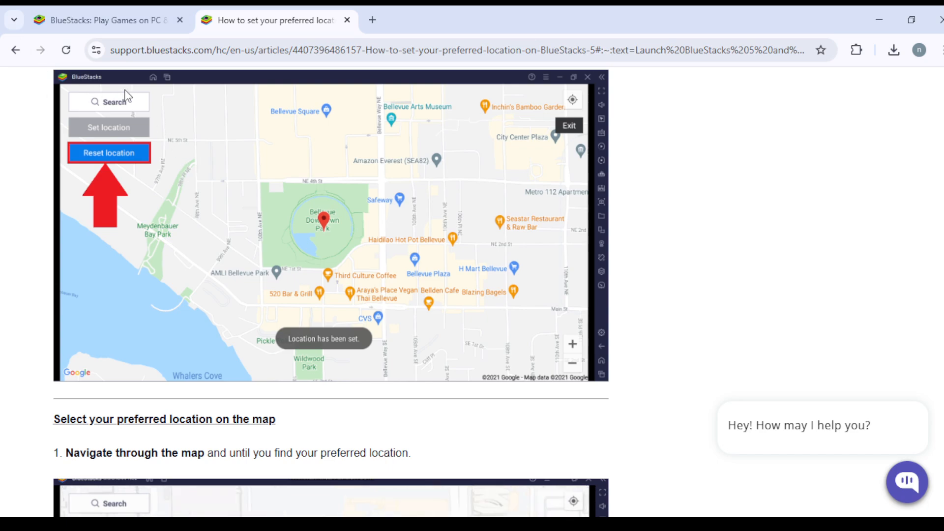
# Step: Read through the map navigation tips of the map-based selection section
pyautogui.scroll(-3)
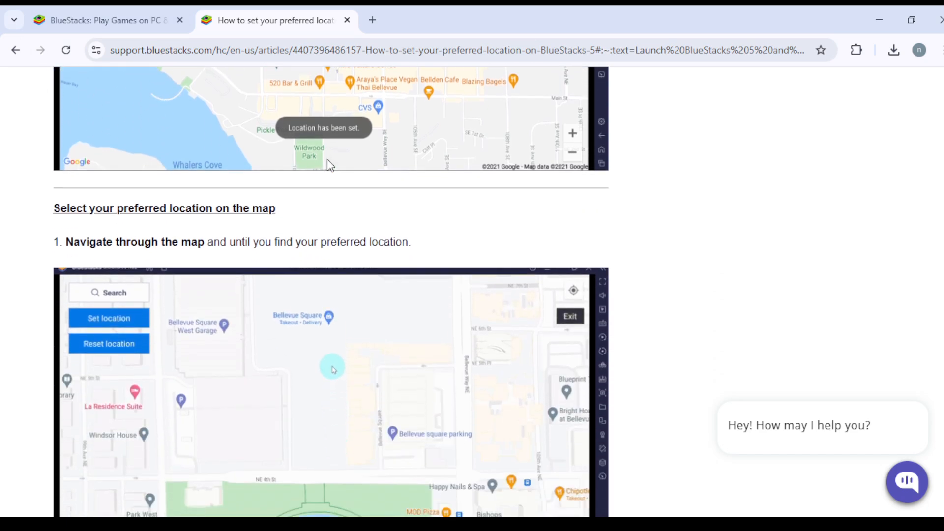
pyautogui.scroll(-3)
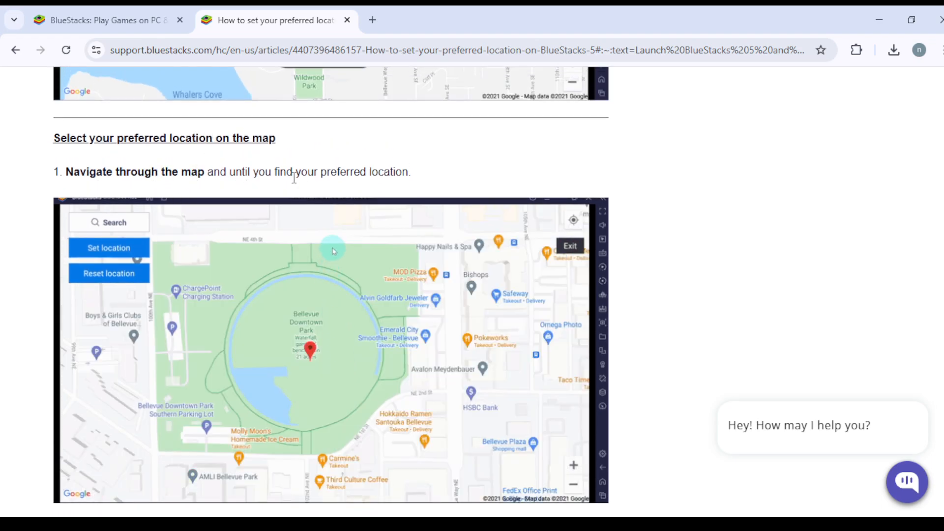
pyautogui.scroll(-3)
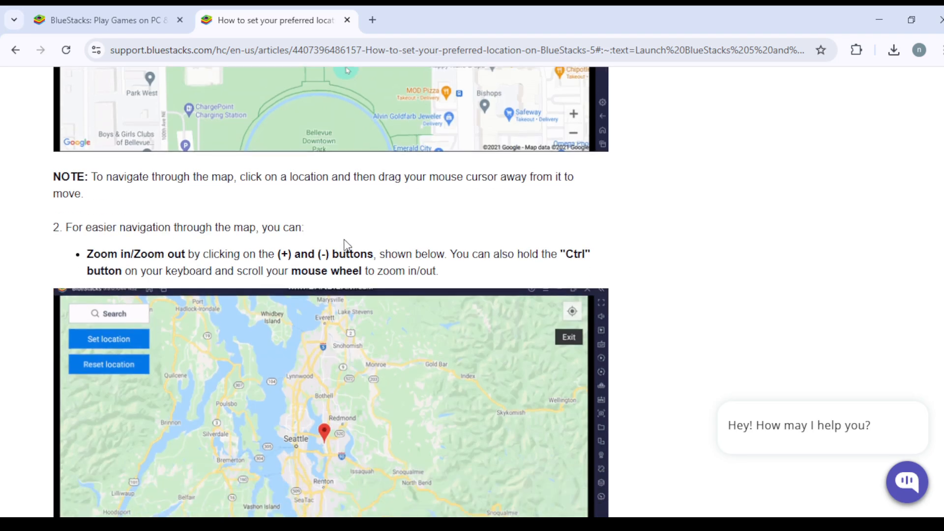
pyautogui.scroll(-3)
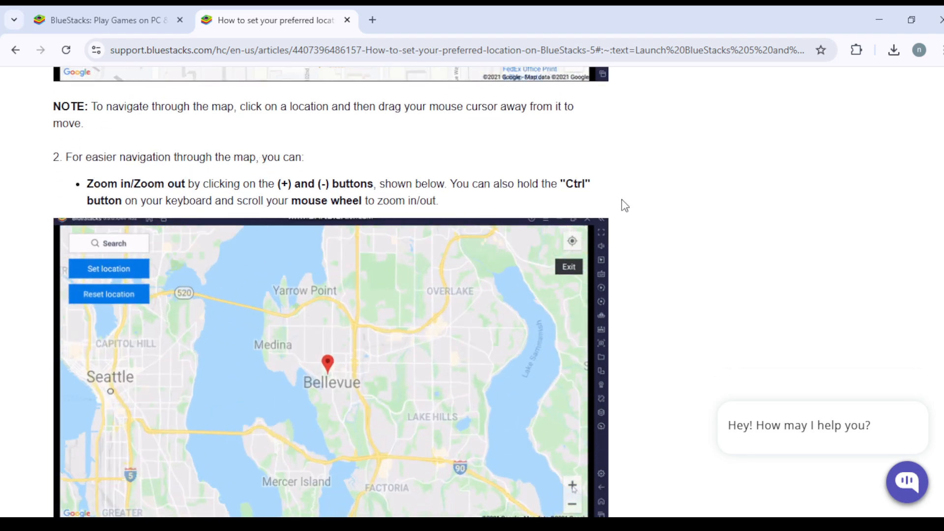
# Step: Reach step 3, 'click on your preferred location on the map', and click in the page
pyautogui.scroll(-3)
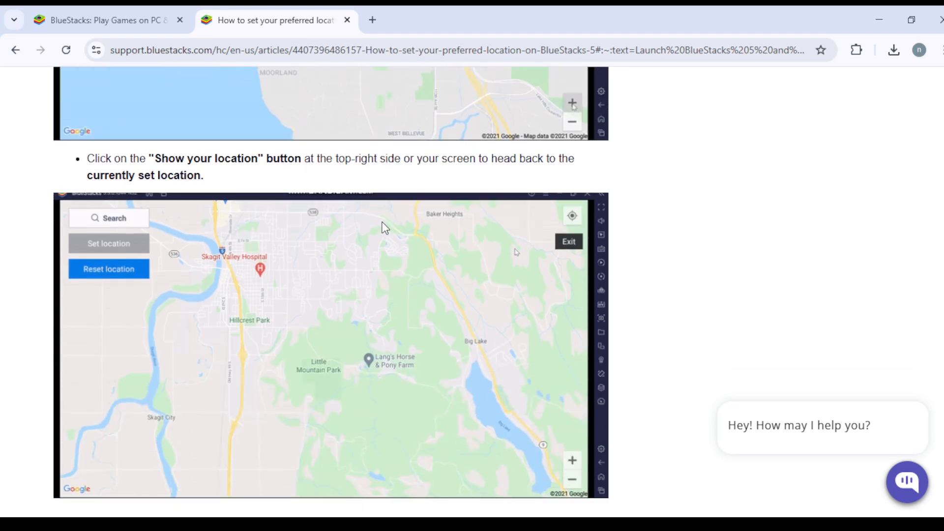
pyautogui.scroll(-3)
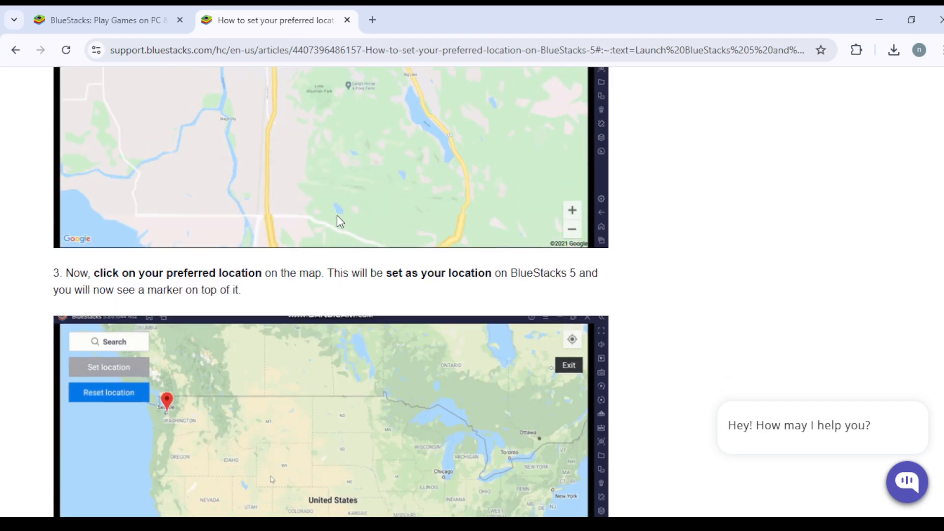
pyautogui.scroll(-3)
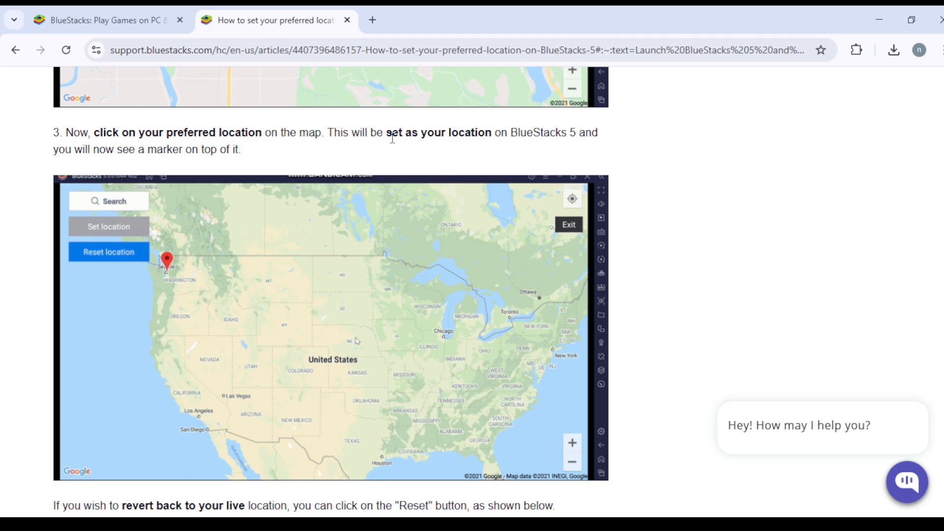
pyautogui.click(325, 319)
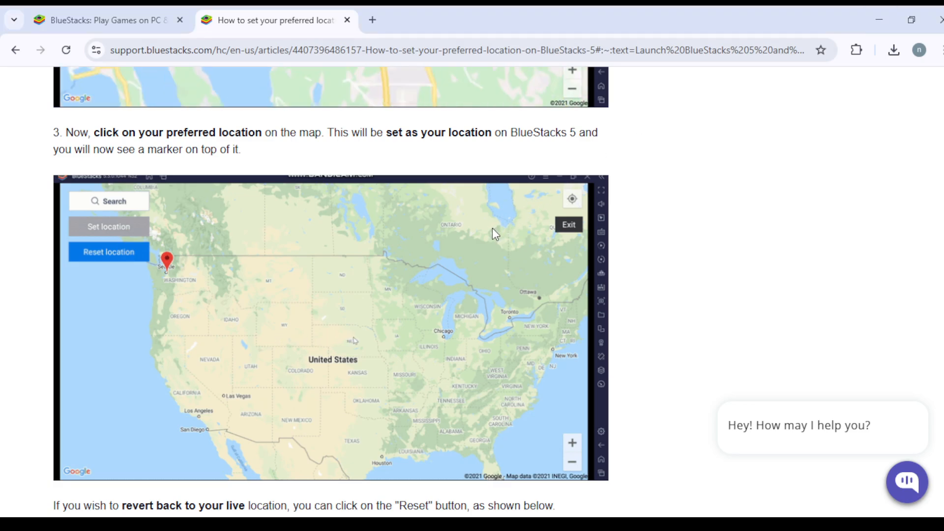
pyautogui.click(330, 319)
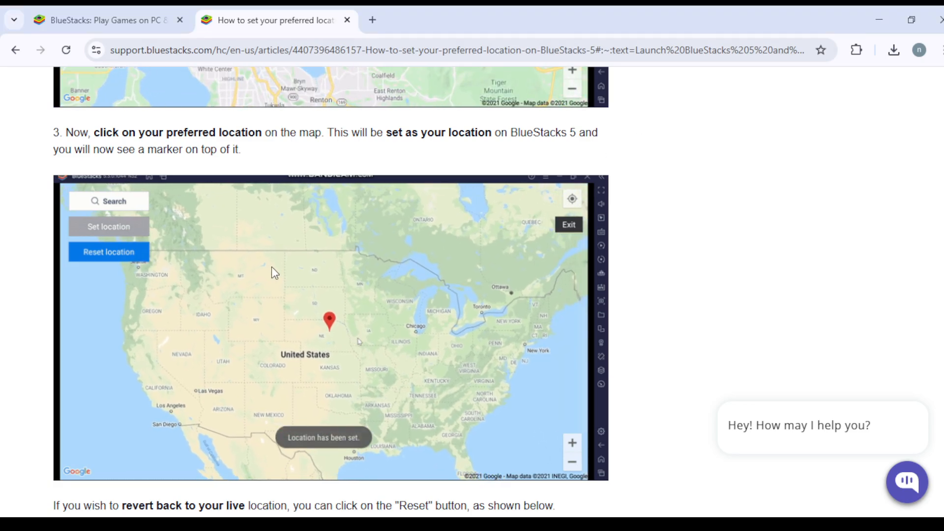